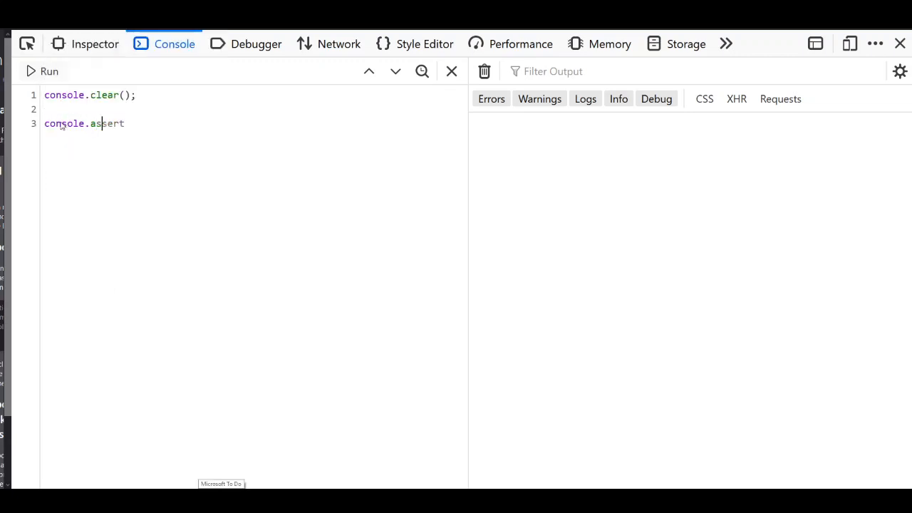
# Step: Write '(<condition>,' as the first argument of console.assert on line 3
pyautogui.write('()')
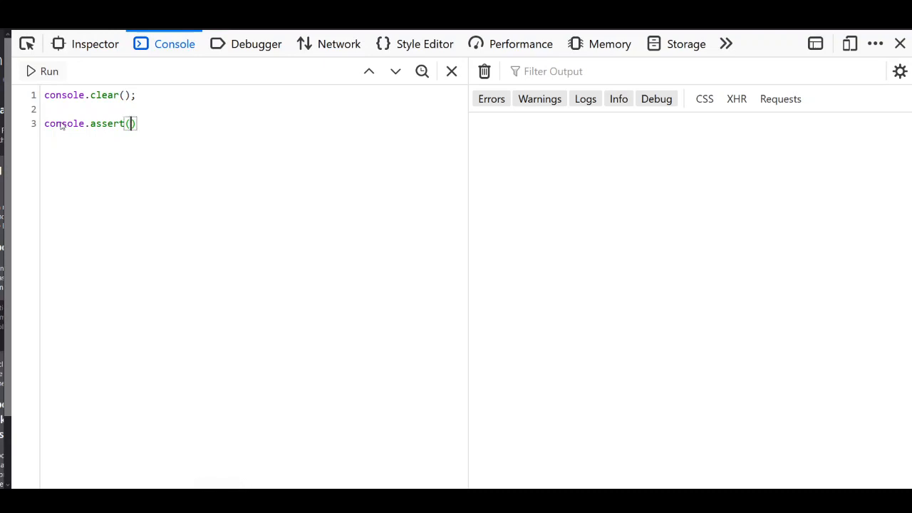
pyautogui.write("' '")
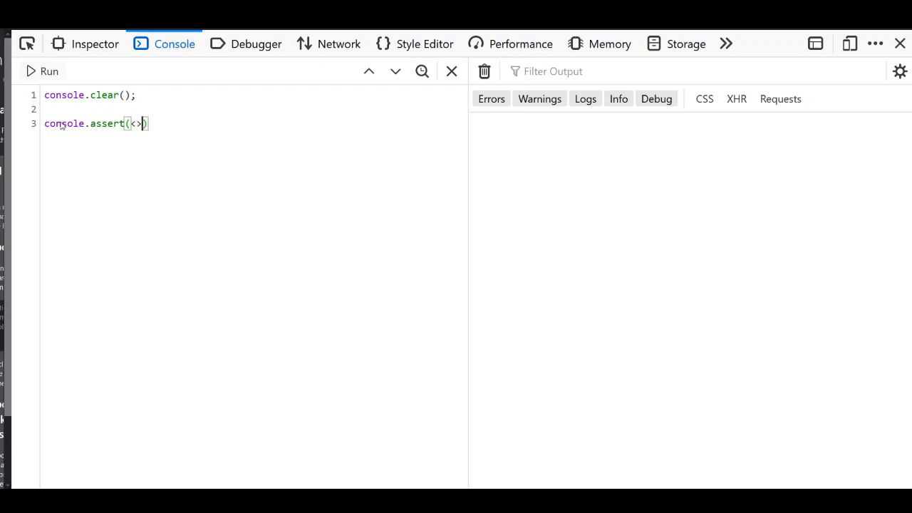
pyautogui.write('expressio')
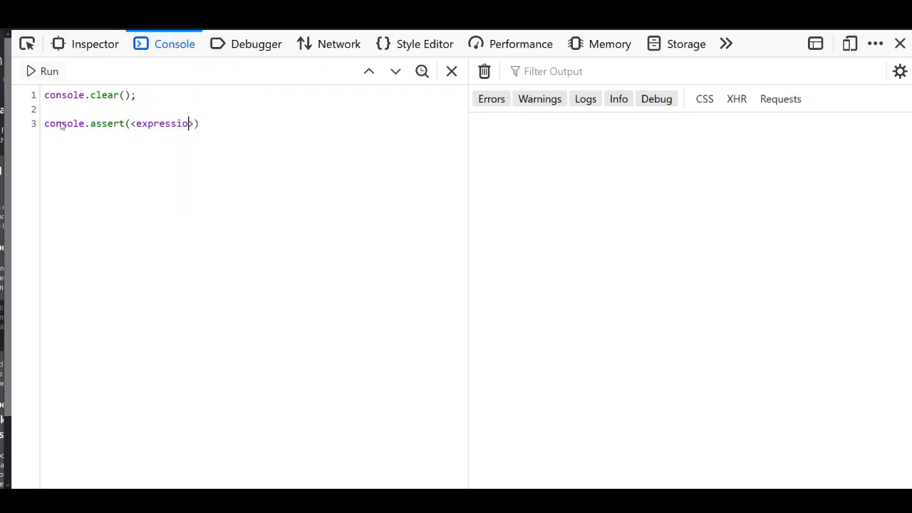
pyautogui.write('n')
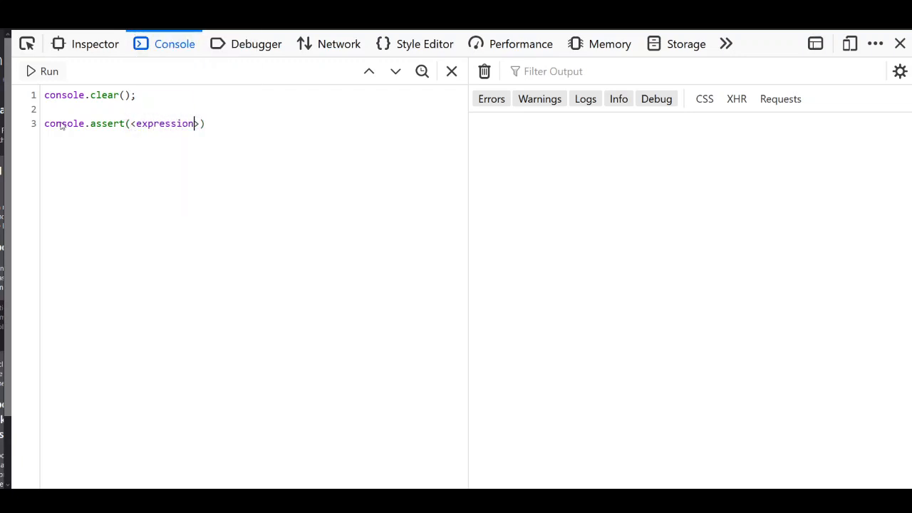
pyautogui.write('condit')
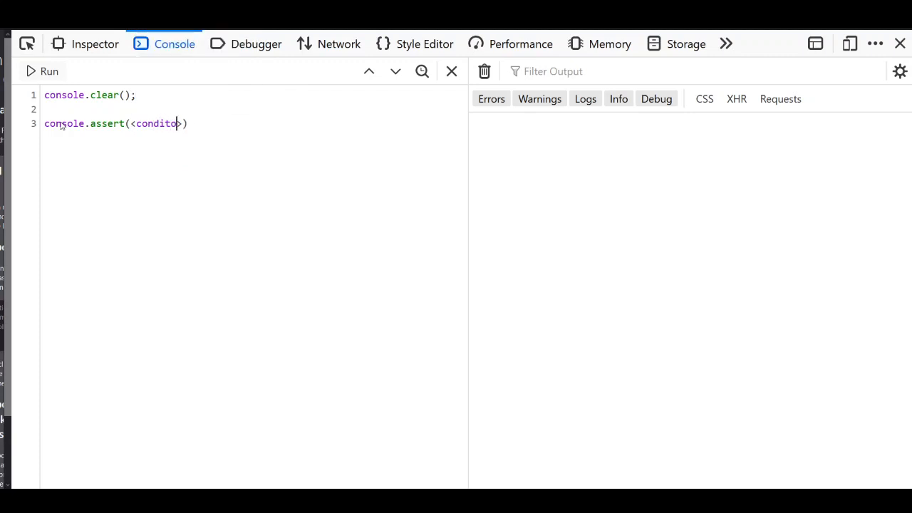
pyautogui.write('n')
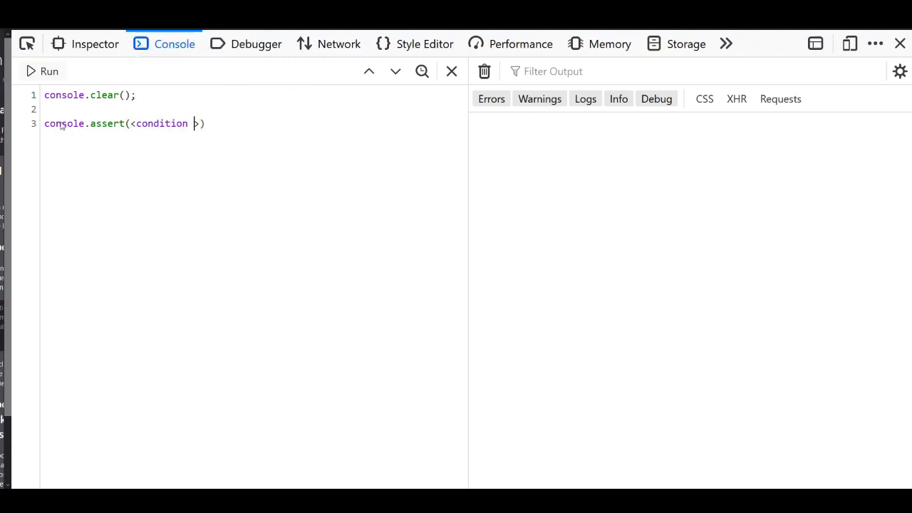
pyautogui.write('>,')
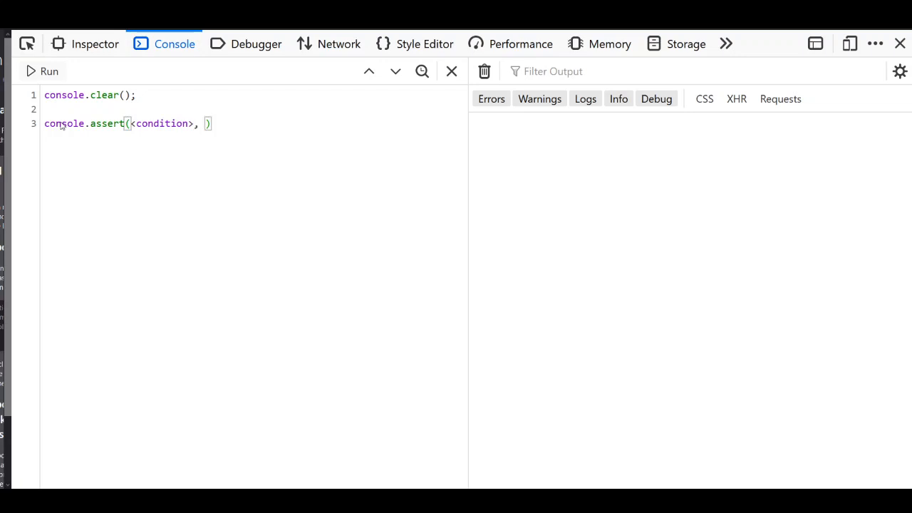
# Step: Add the message 'if this condition return falsy value then error message will be logged in console otherwise not'
pyautogui.write("'if this'")
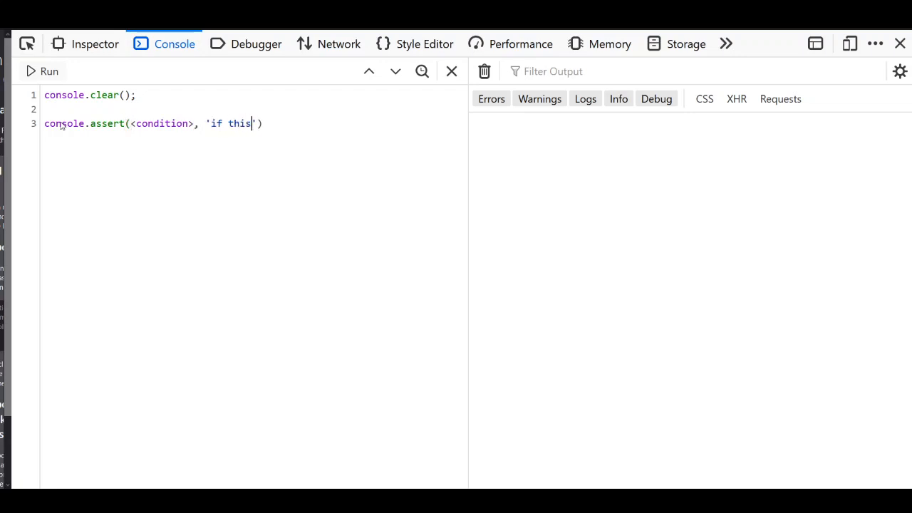
pyautogui.write('condit')
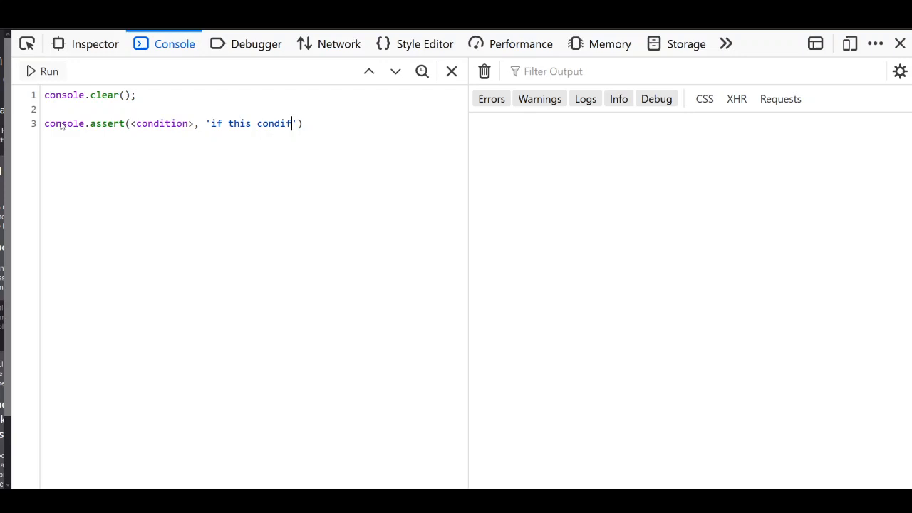
pyautogui.write('ion return falsy')
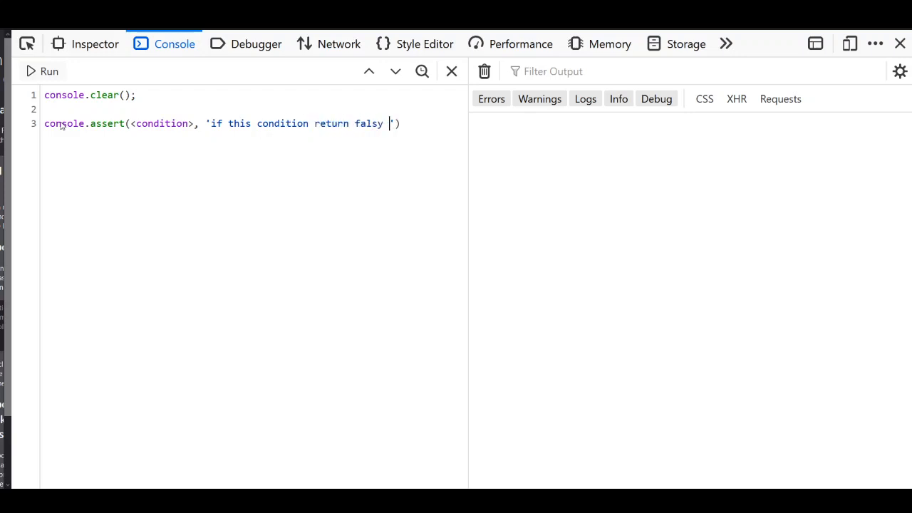
pyautogui.write('value')
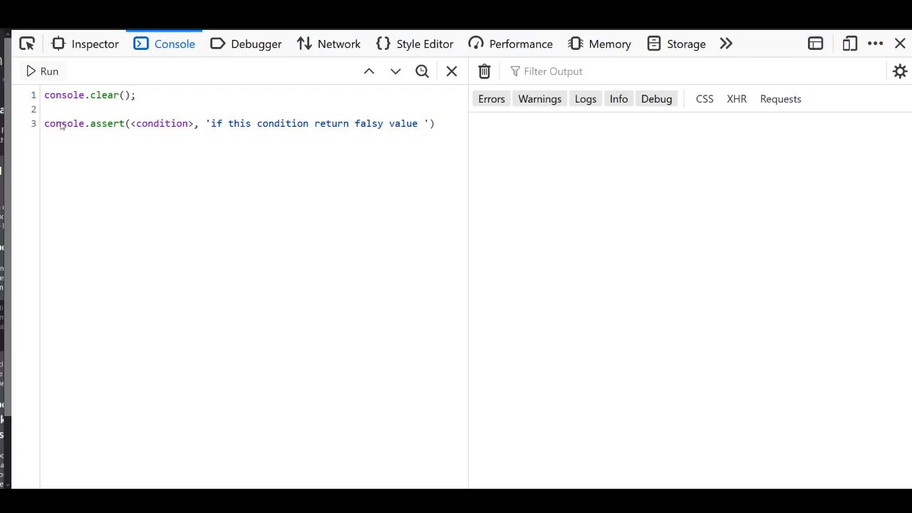
pyautogui.write('then')
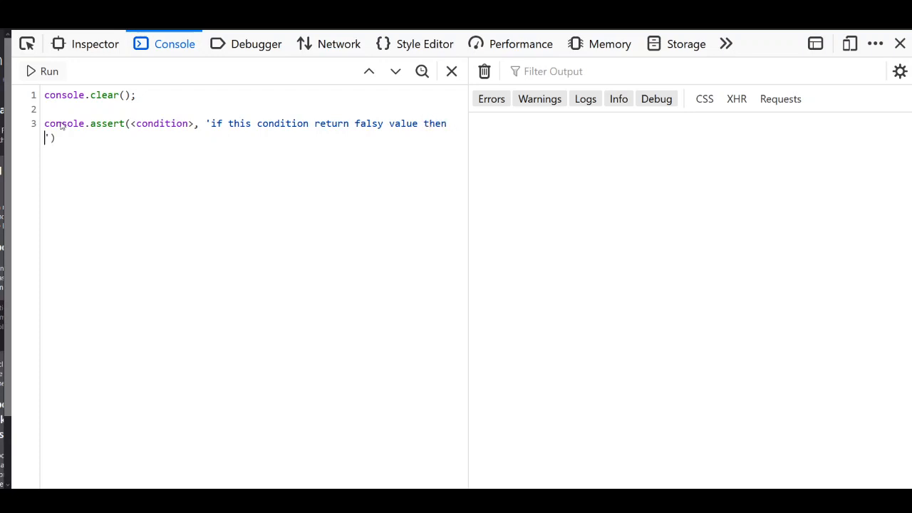
pyautogui.write('error message')
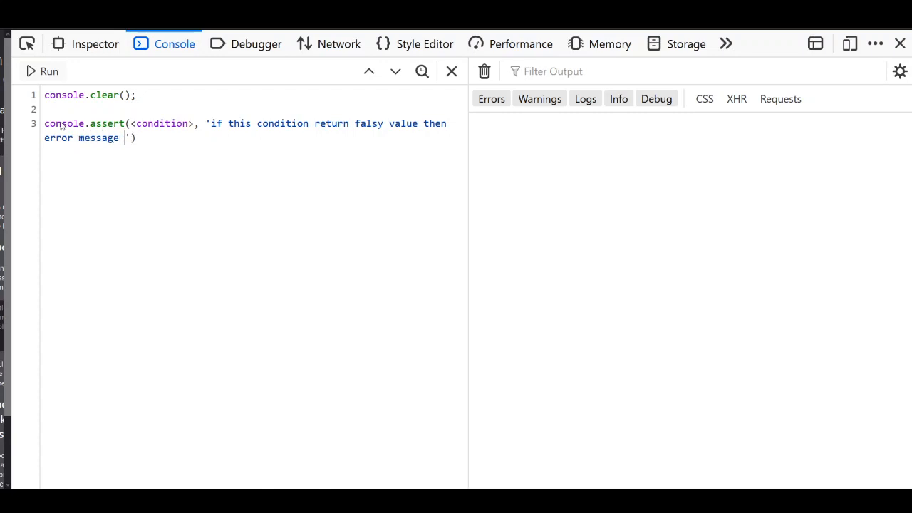
pyautogui.write('will be')
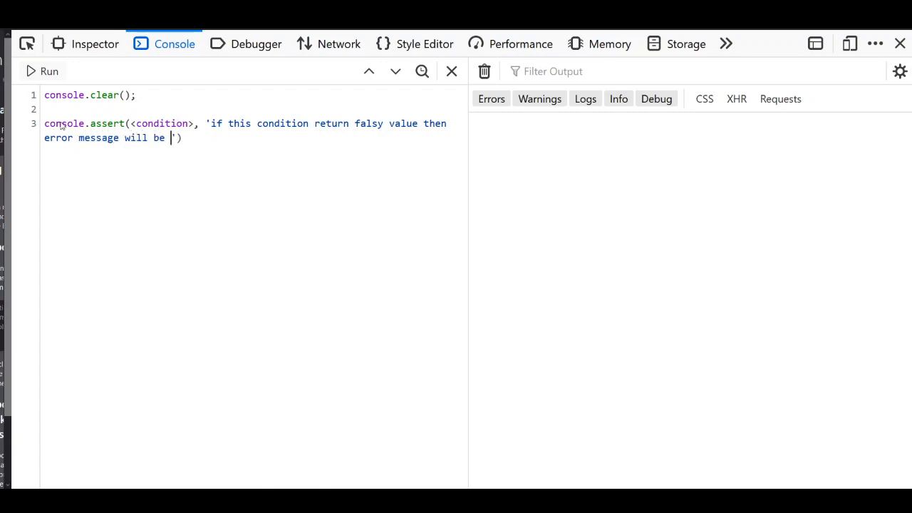
pyautogui.write('loggi')
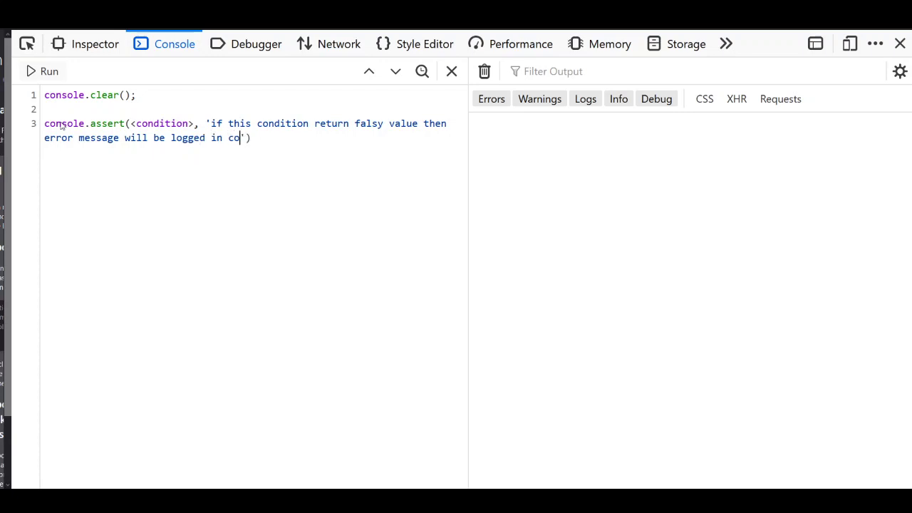
pyautogui.write('nsole other')
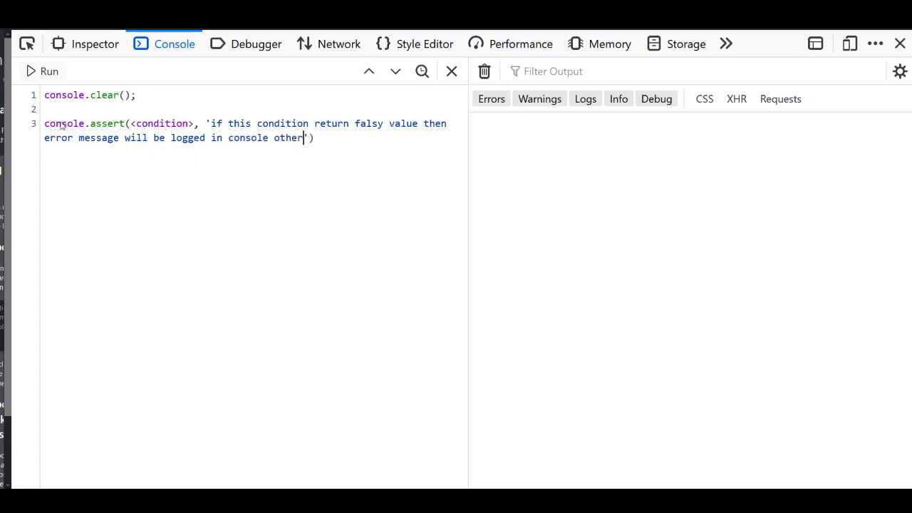
pyautogui.write('wise not')
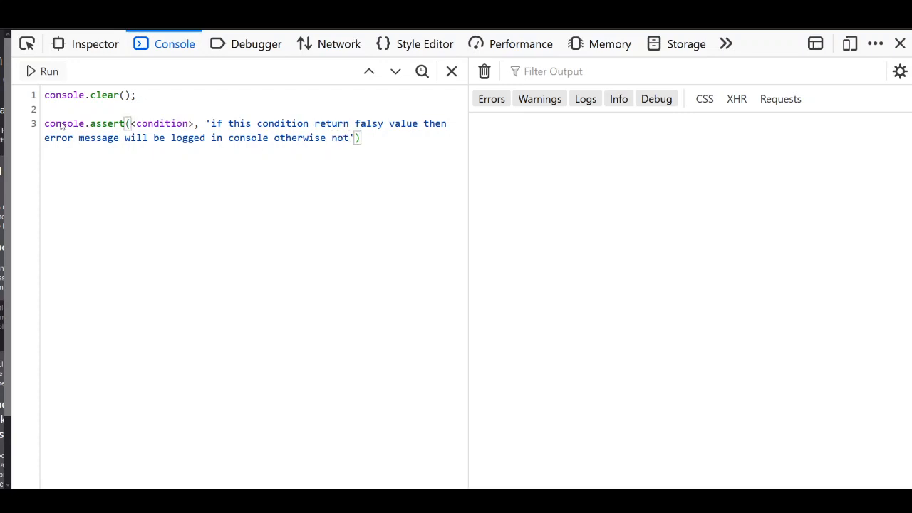
# Step: Replace the <condition> placeholder in console.assert with 2 != 3
pyautogui.moveTo(44, 123); pyautogui.dragTo(360, 138)
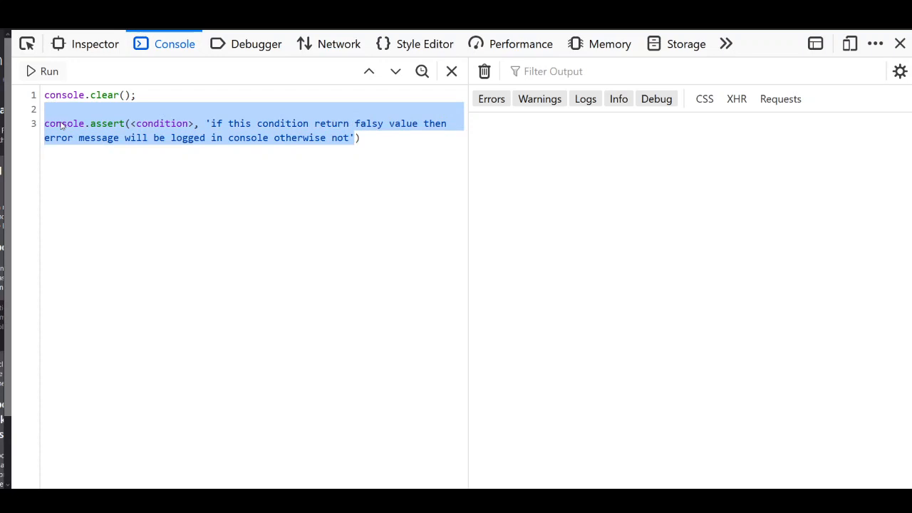
pyautogui.click(222, 137)
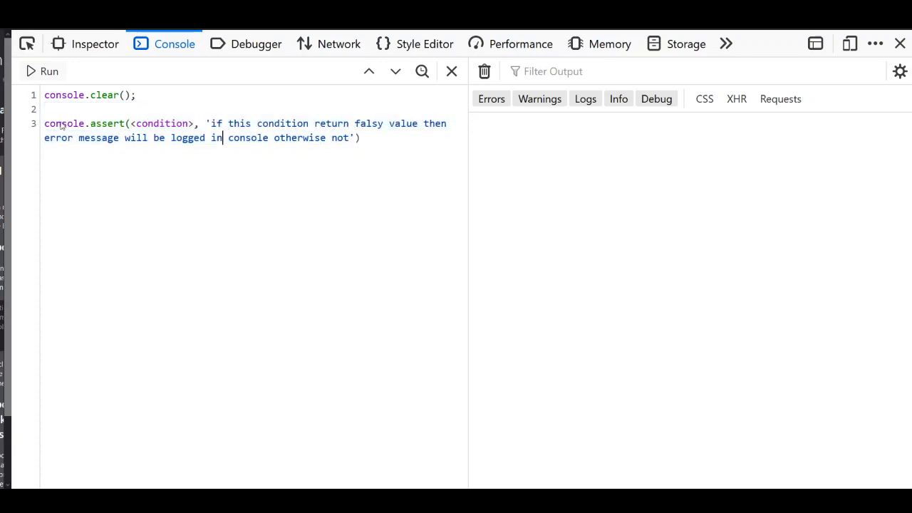
pyautogui.doubleClick(161, 123)
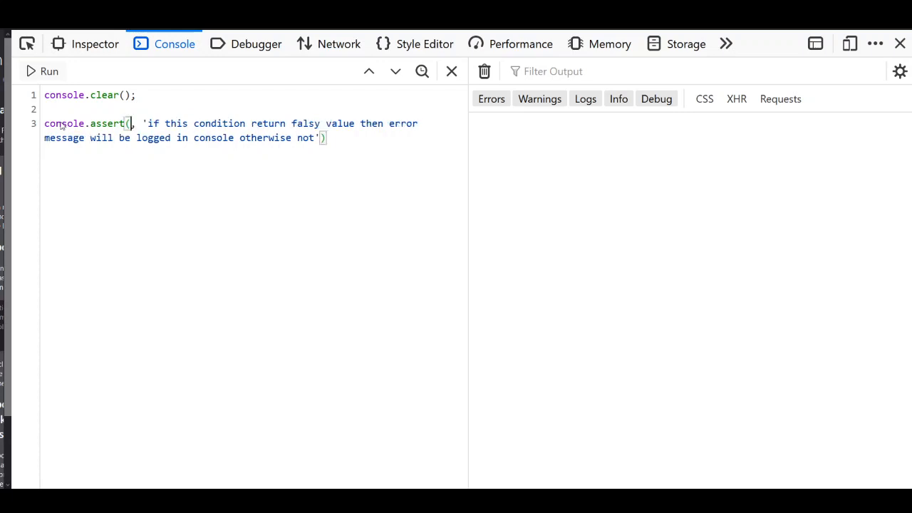
pyautogui.write('2 !=')
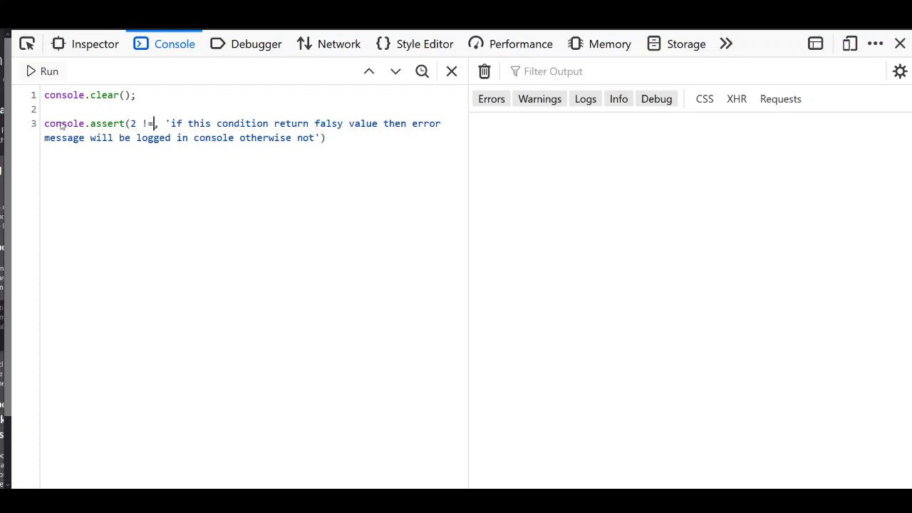
pyautogui.write('3')
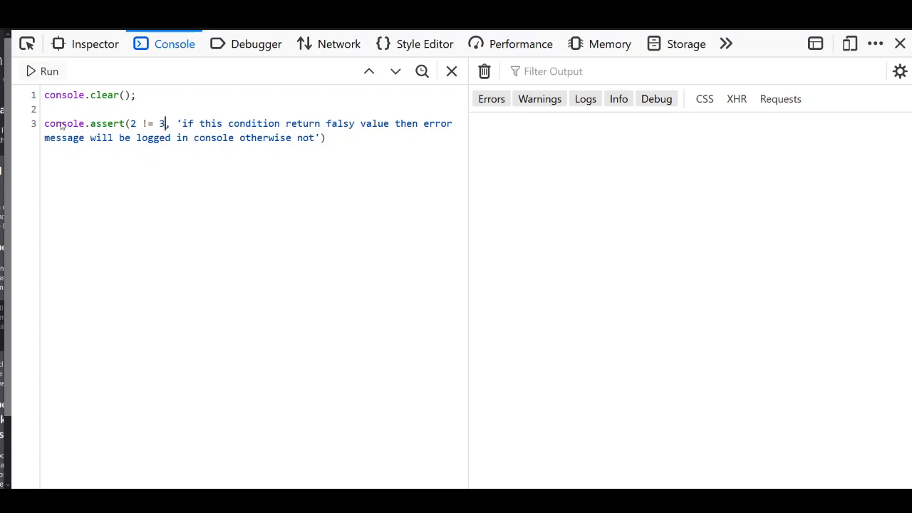
# Step: Select the 2 != 3 condition to evaluate it alone, yielding true
pyautogui.moveTo(129, 123); pyautogui.dragTo(165, 124)
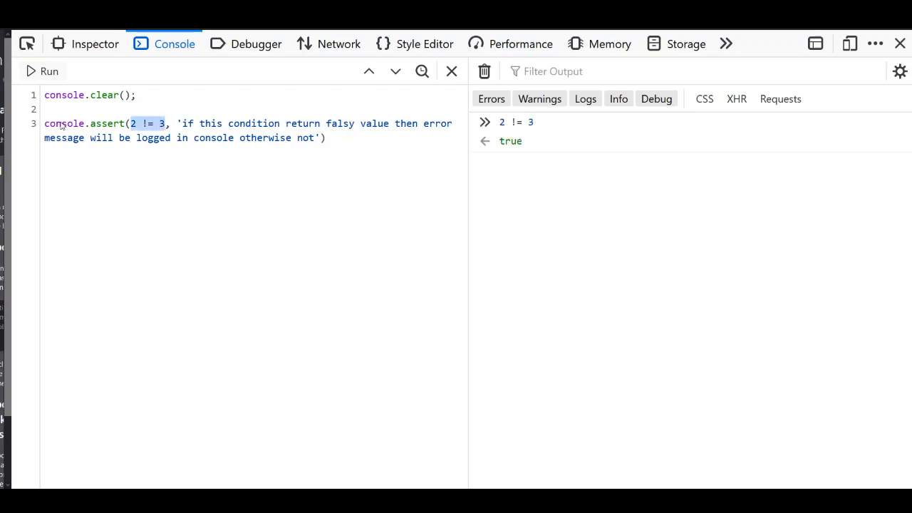
pyautogui.moveTo(193, 114)
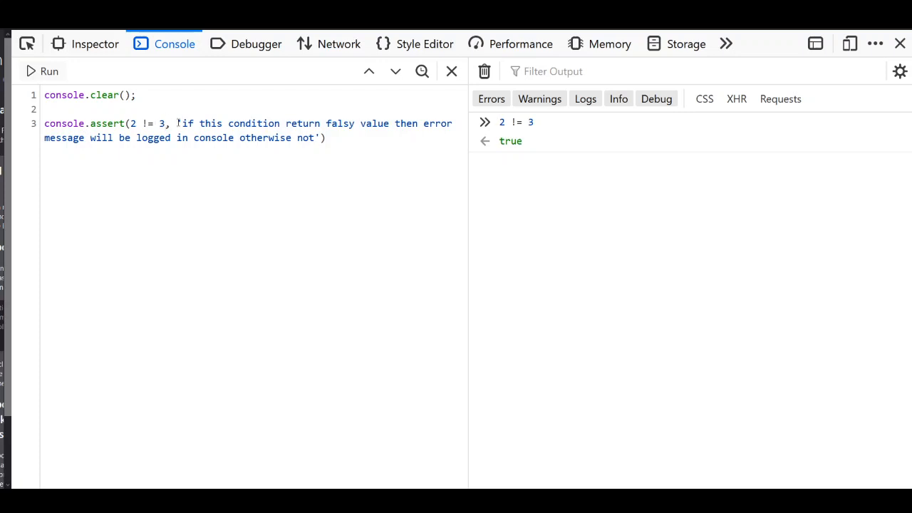
# Step: Change the condition to 2 != 2, run it, and select the old message
pyautogui.write('2')
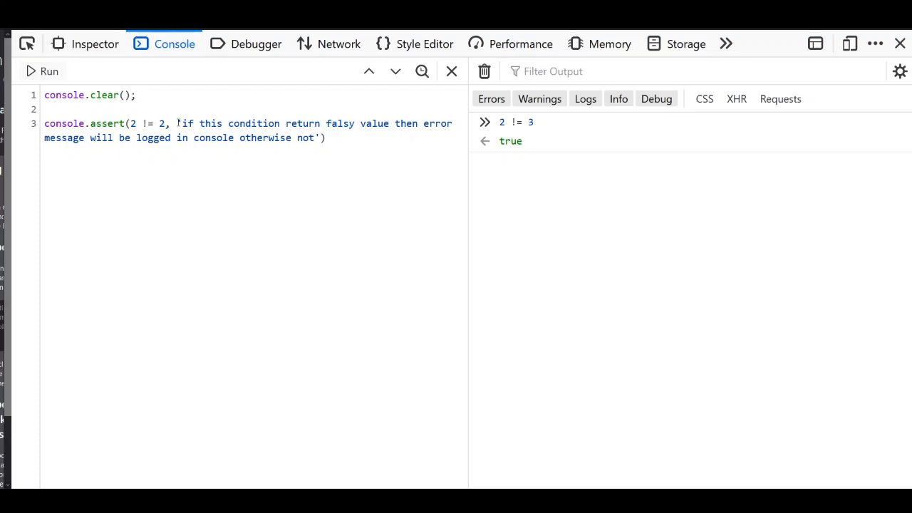
pyautogui.click(26, 71)
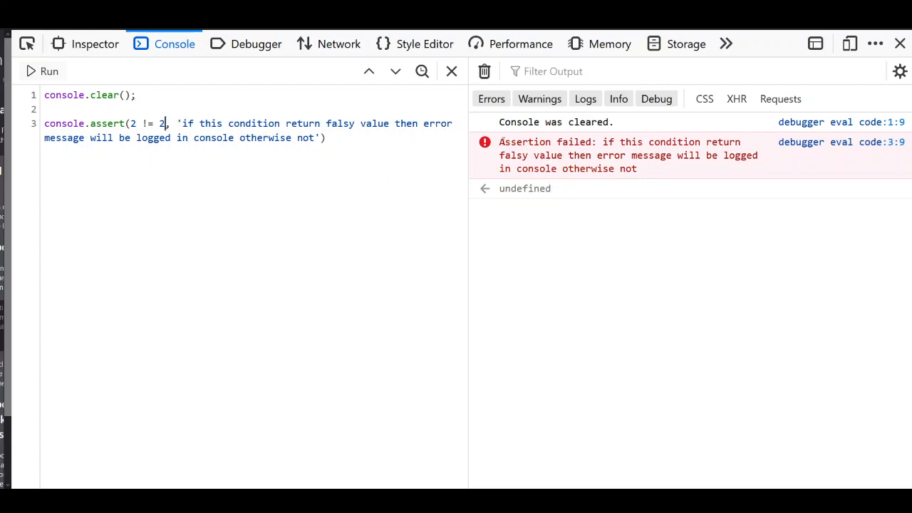
pyautogui.doubleClick(545, 142)
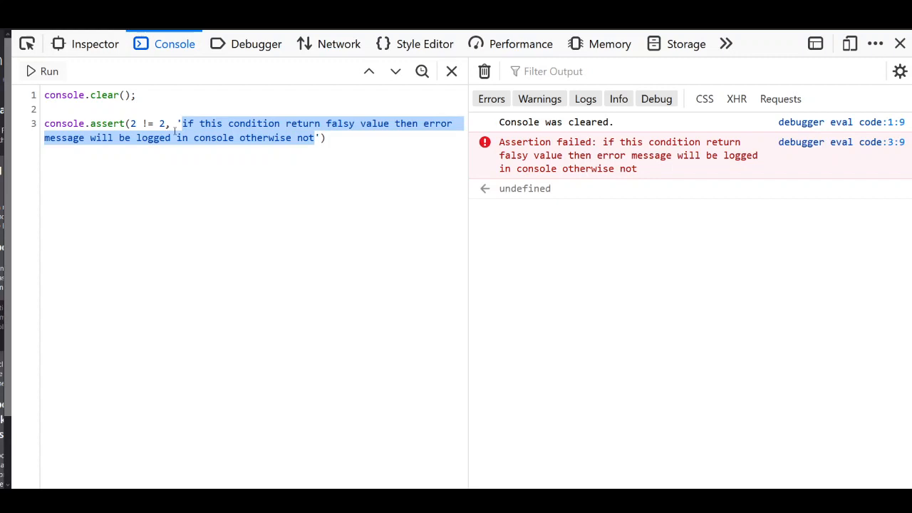
# Step: Replace the assertion message with 'falsy condition'
pyautogui.click(184, 123)
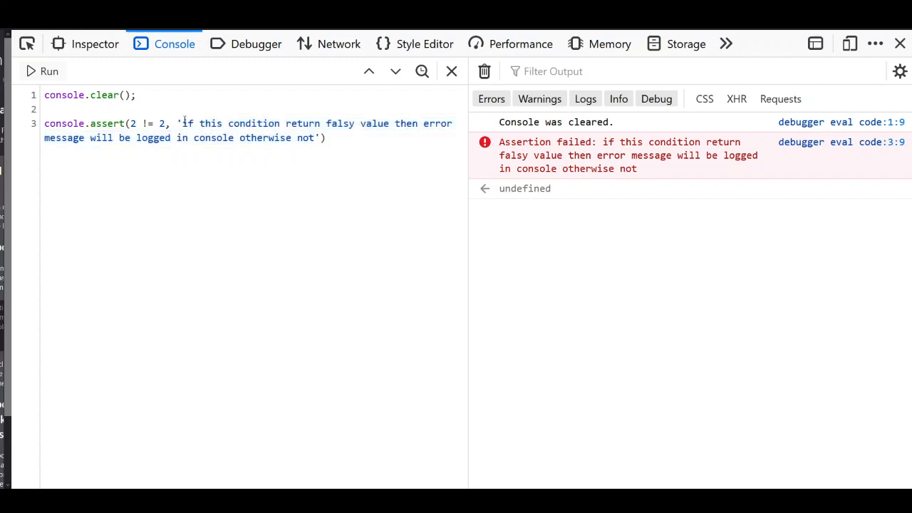
pyautogui.press('Delete')
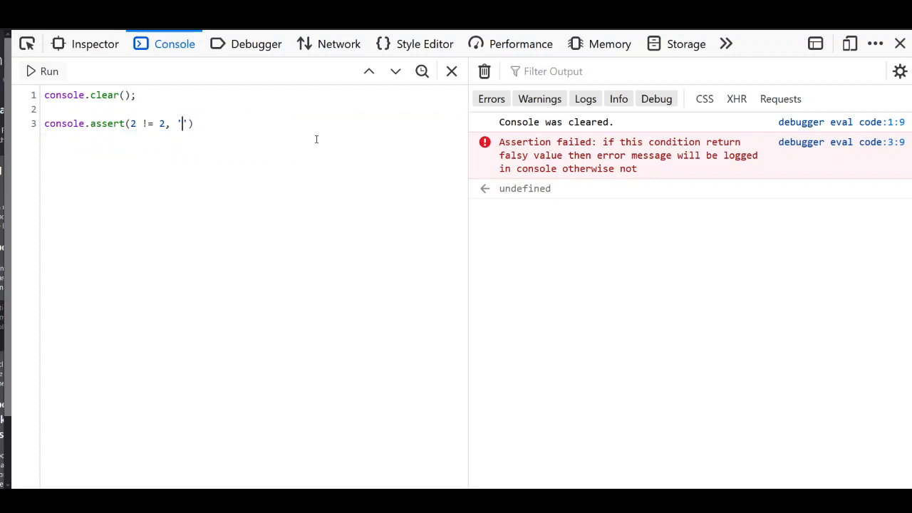
pyautogui.write('falsy co')
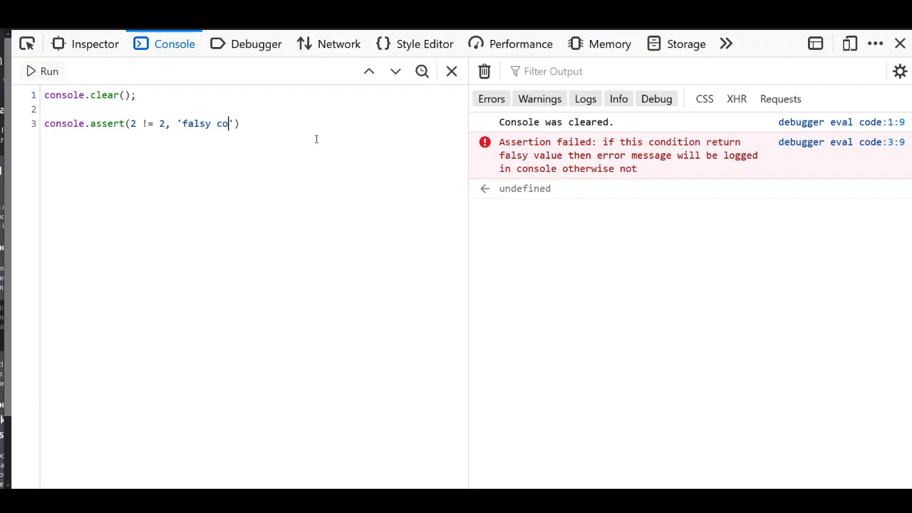
pyautogui.write('nd')
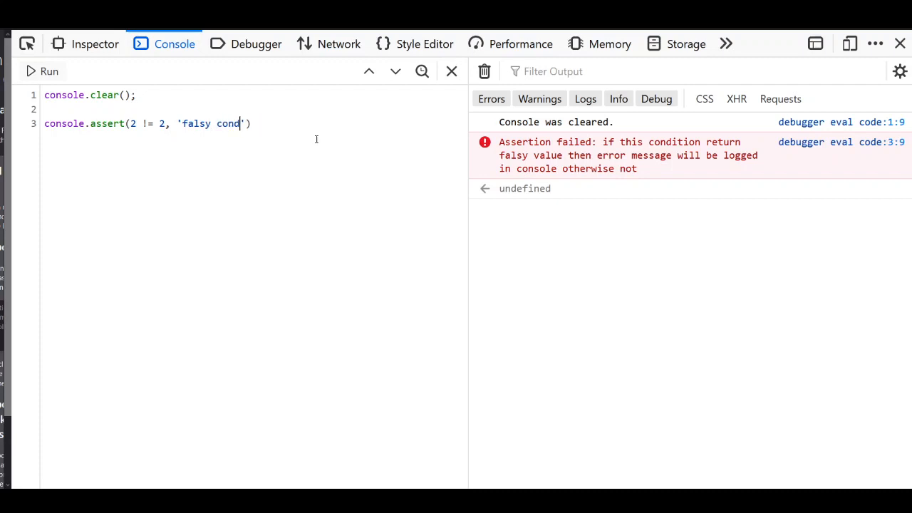
pyautogui.write('ition')
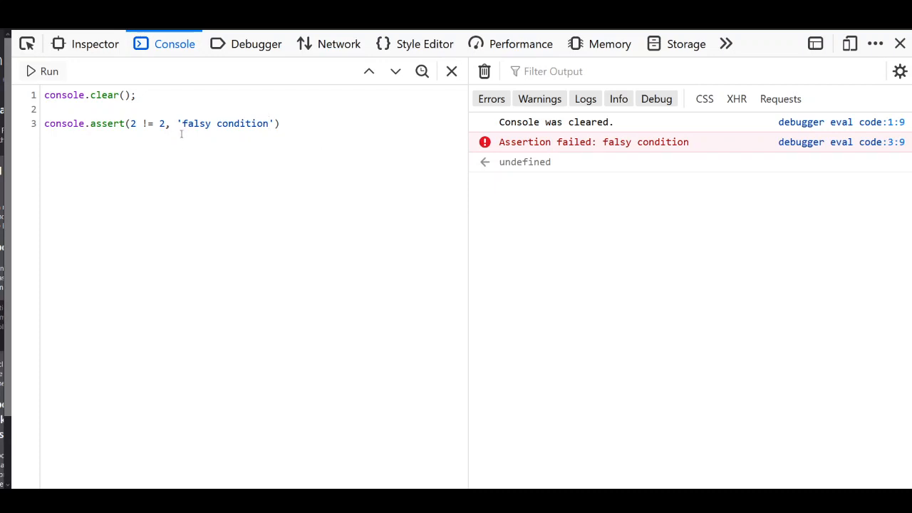
pyautogui.moveTo(182, 124)
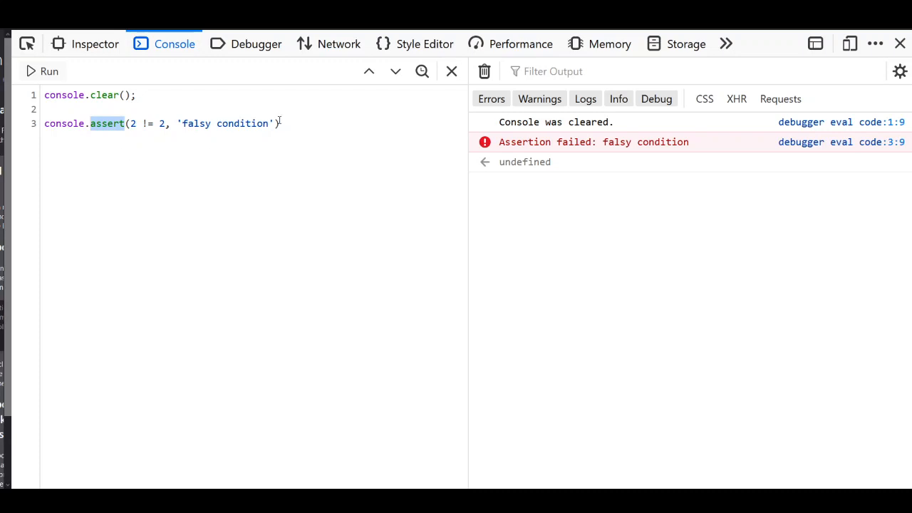
pyautogui.tripleClick(160, 122)
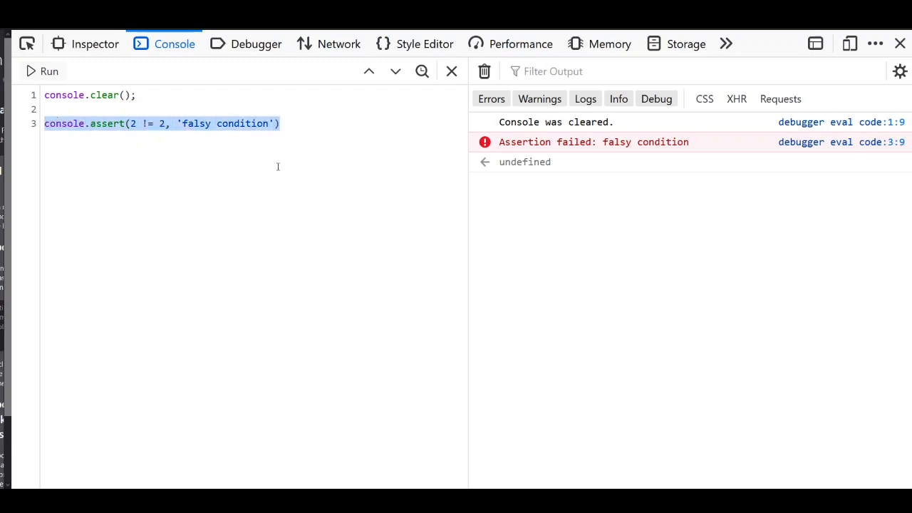
pyautogui.moveTo(119, 172)
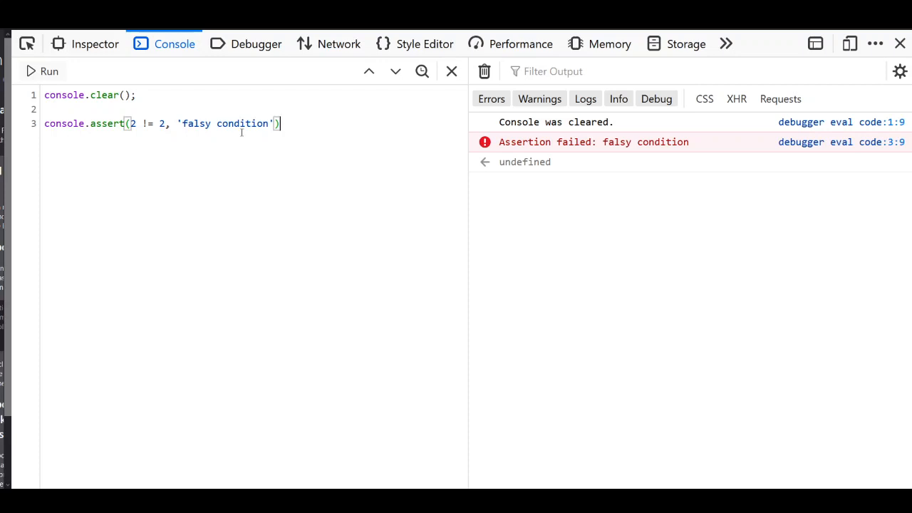
pyautogui.moveTo(363, 217)
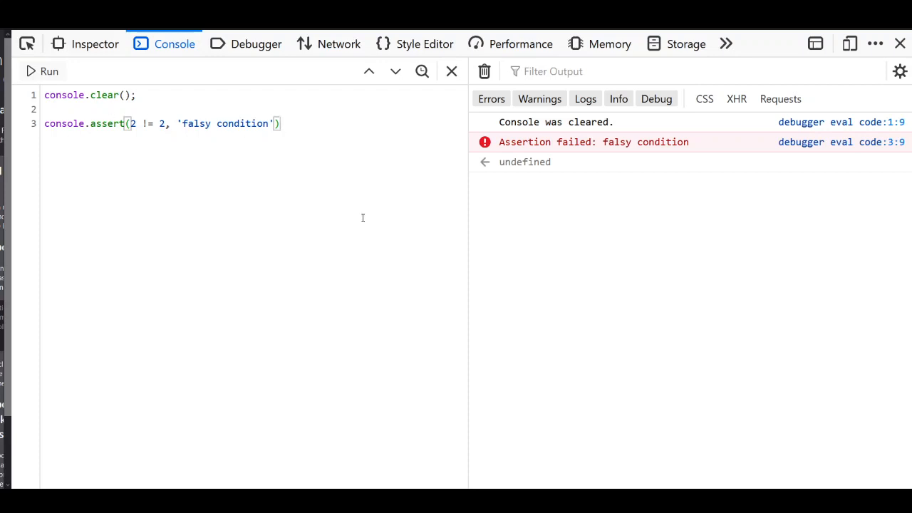